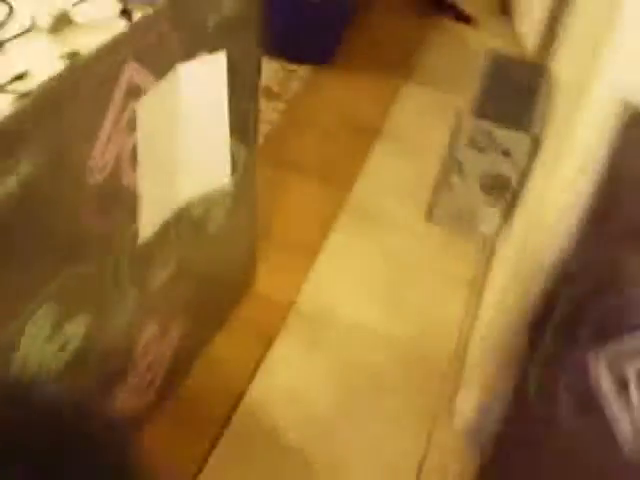
mouse_move(320, 240)
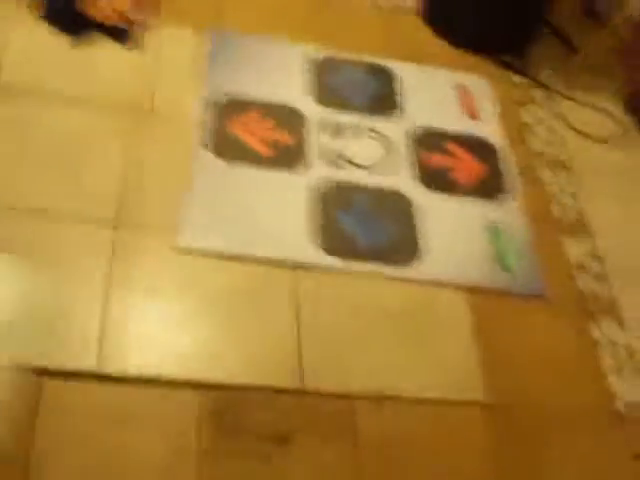